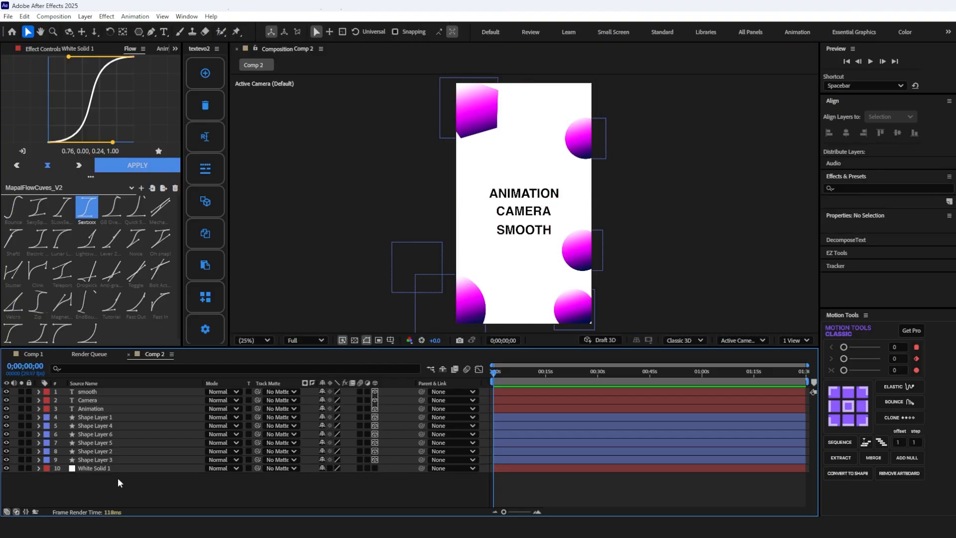
pyautogui.moveTo(226, 482)
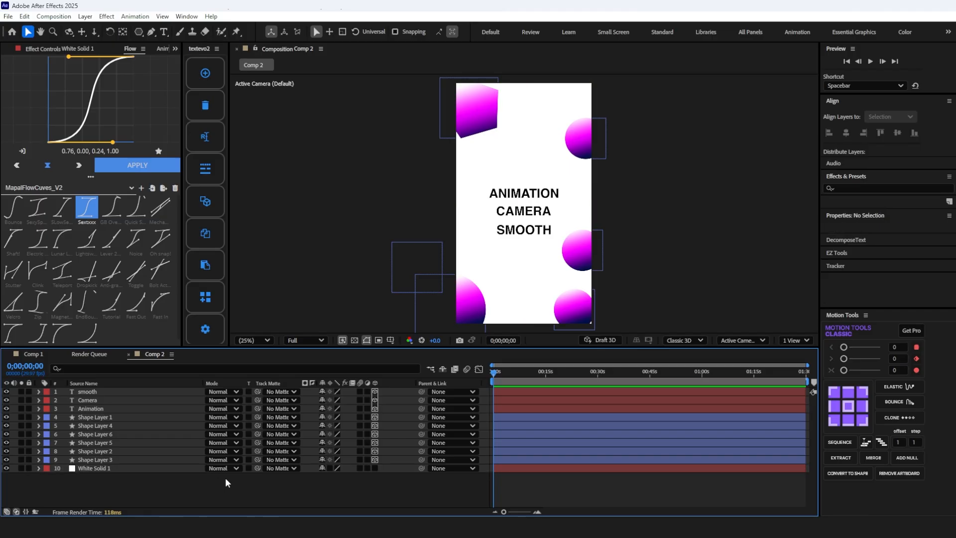
# Step: Use a 2-view layout with Top view to offset the text layers' Z positions so ANIMATION is smallest and SMOOTH largest
pyautogui.click(795, 341)
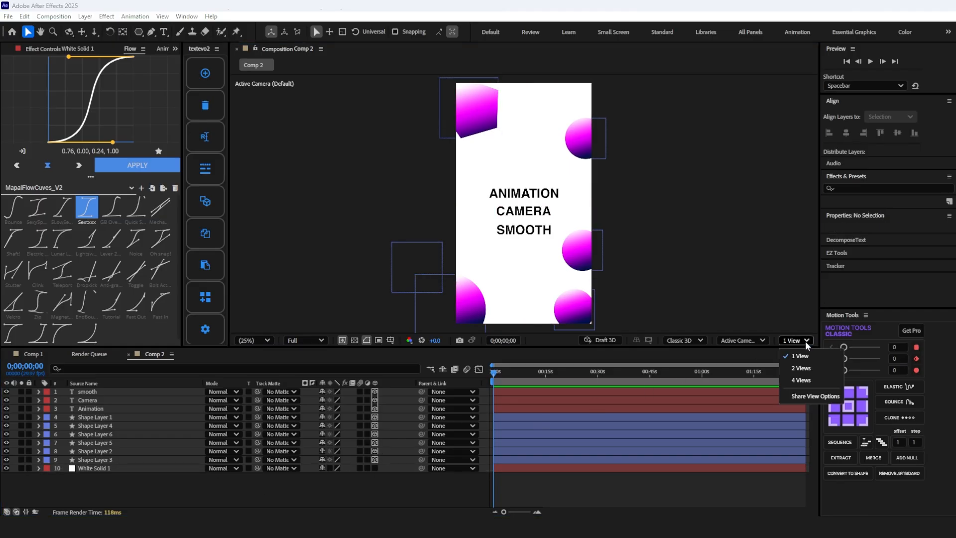
pyautogui.click(800, 367)
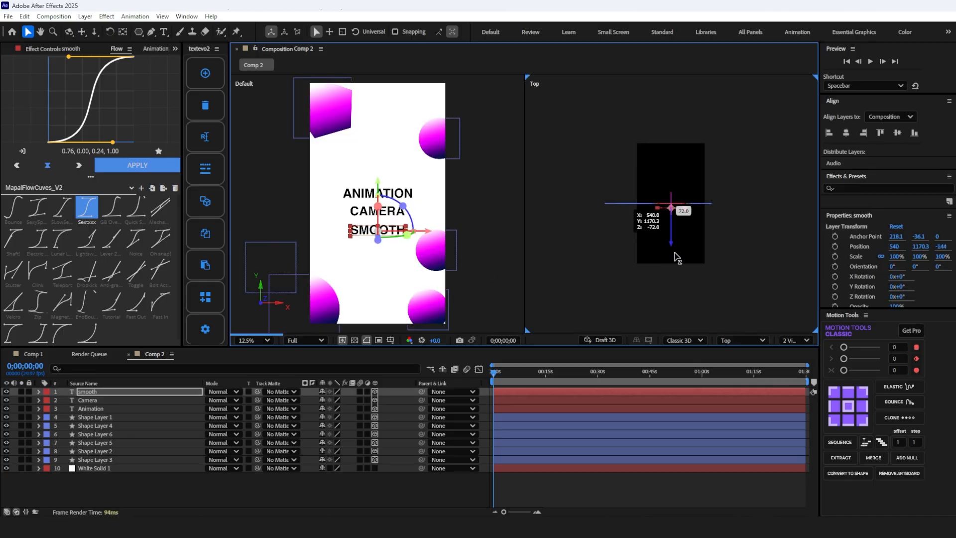
pyautogui.click(87, 401)
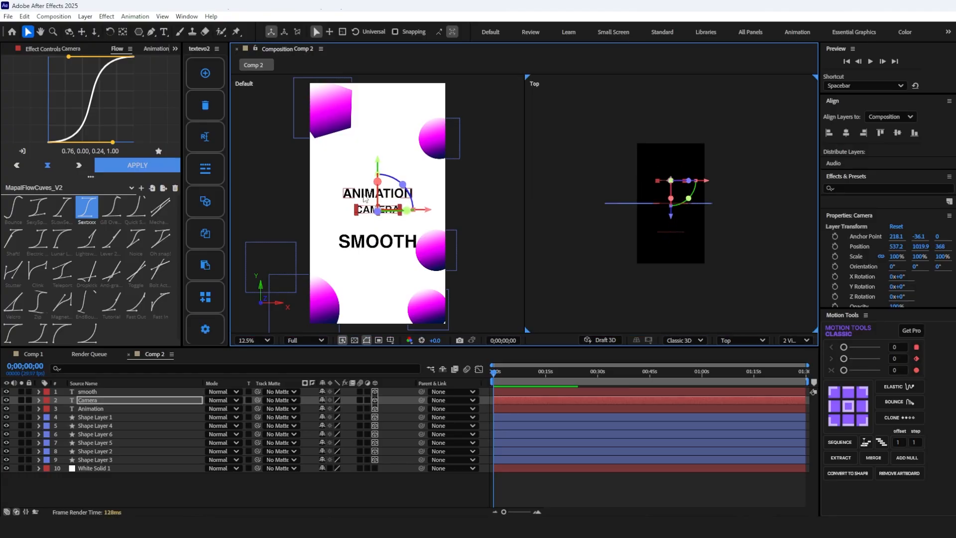
pyautogui.click(91, 408)
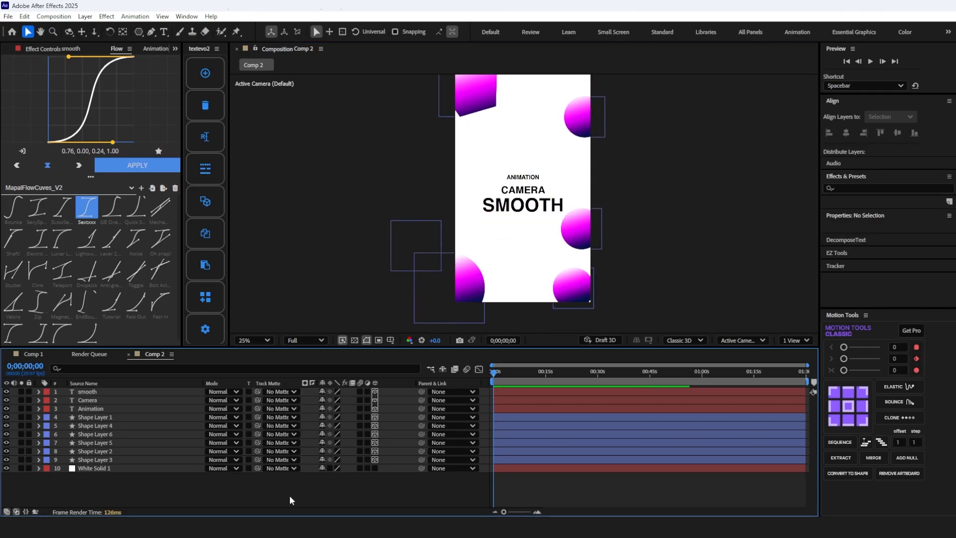
# Step: Create Camera 1 with the 35mm preset and Enable Depth of Field checked
pyautogui.rightClick(290, 500)
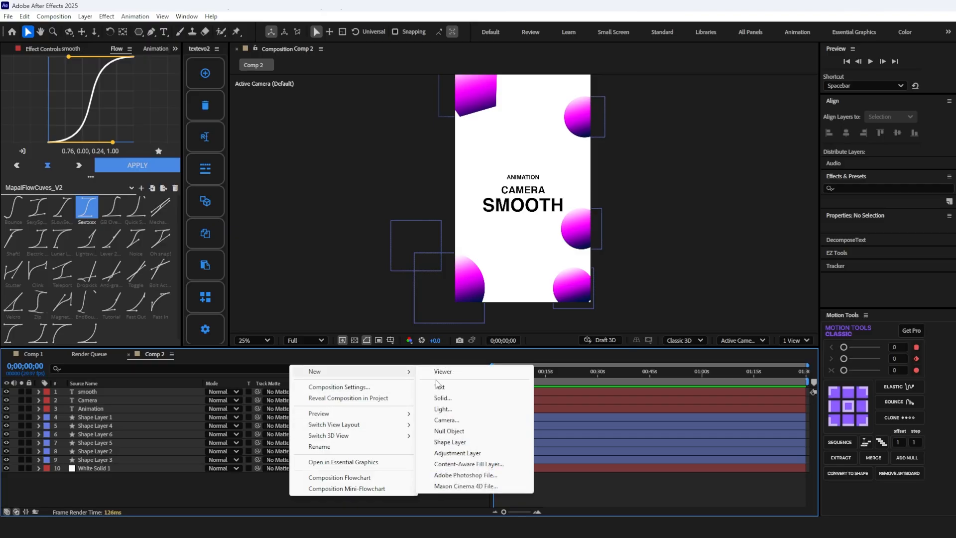
pyautogui.click(447, 419)
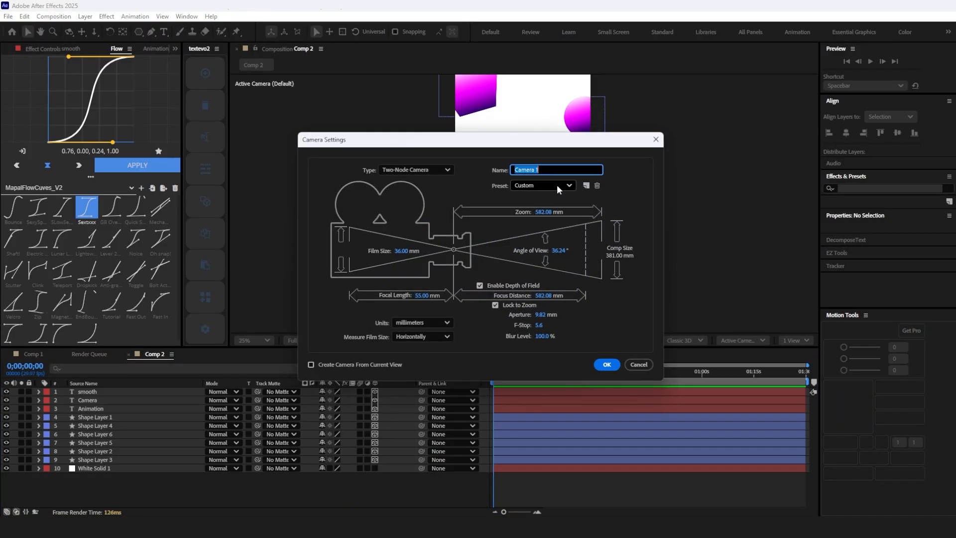
pyautogui.click(542, 185)
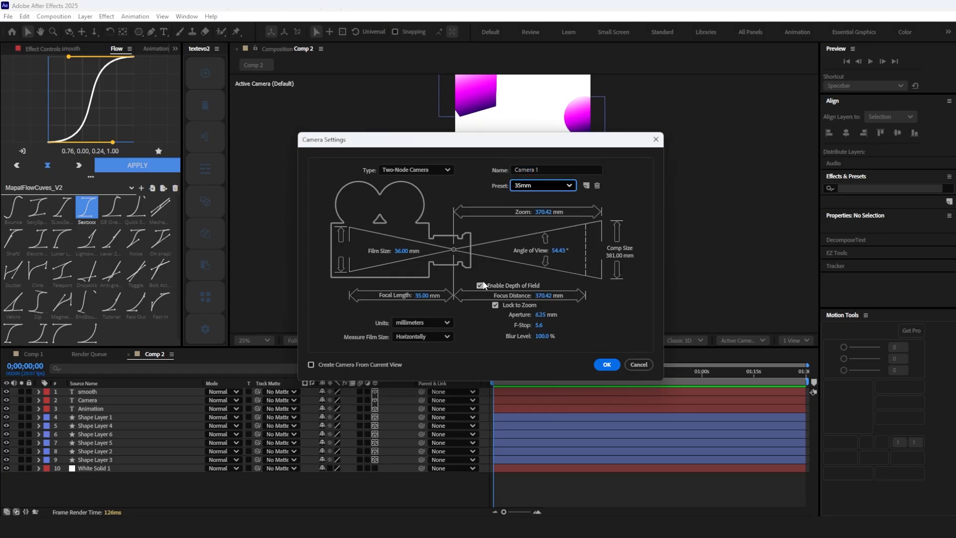
pyautogui.click(495, 305)
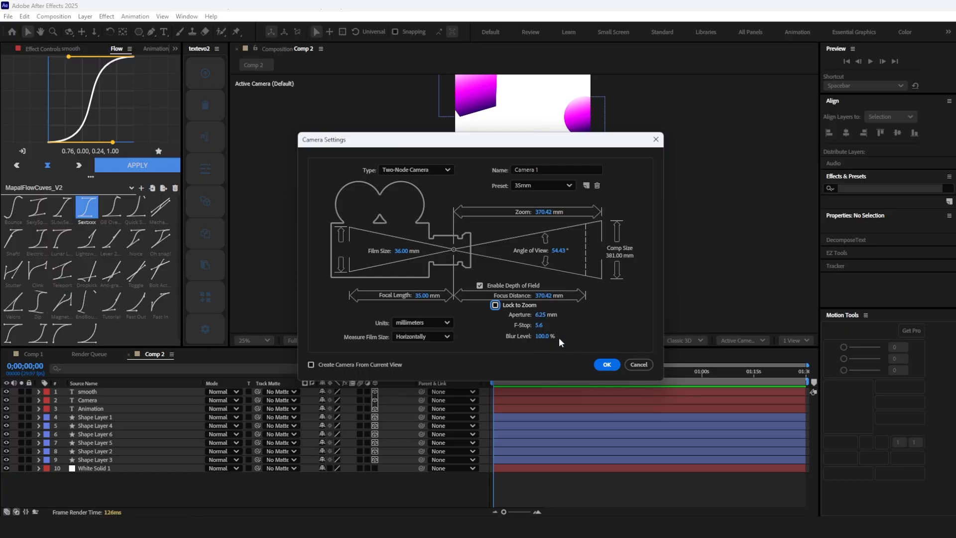
pyautogui.click(606, 364)
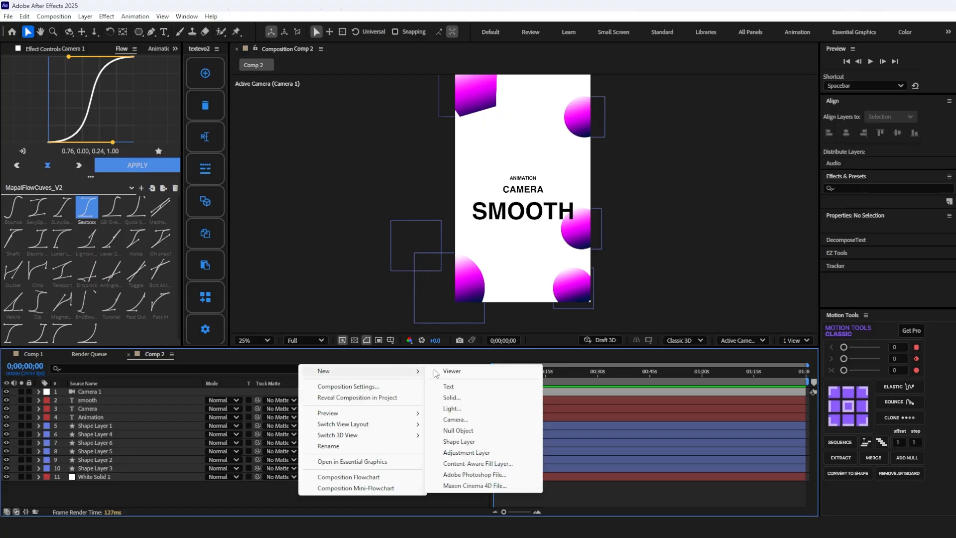
# Step: Create Null 4, parent Camera 1 to it and keyframe its Position so the camera pushes in onto CAMERA
pyautogui.click(457, 430)
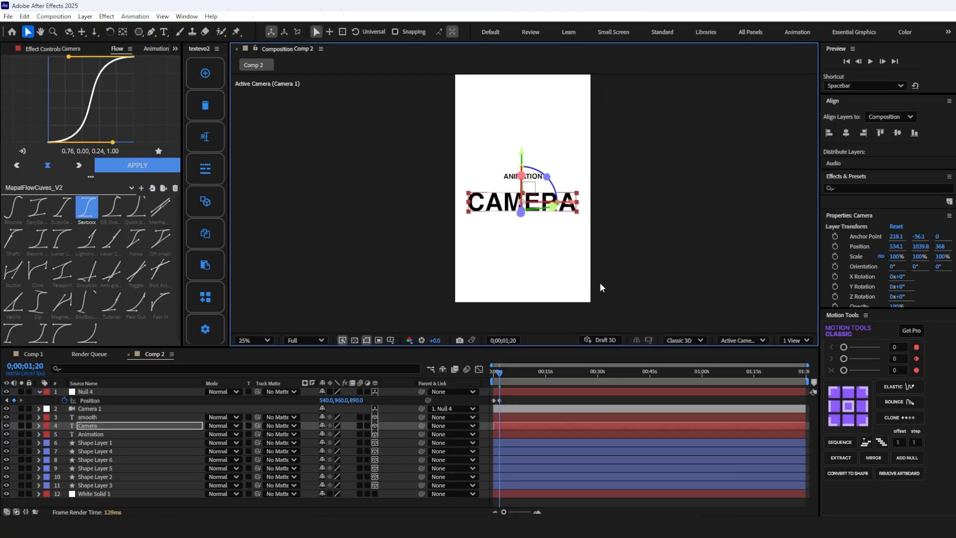
pyautogui.click(85, 390)
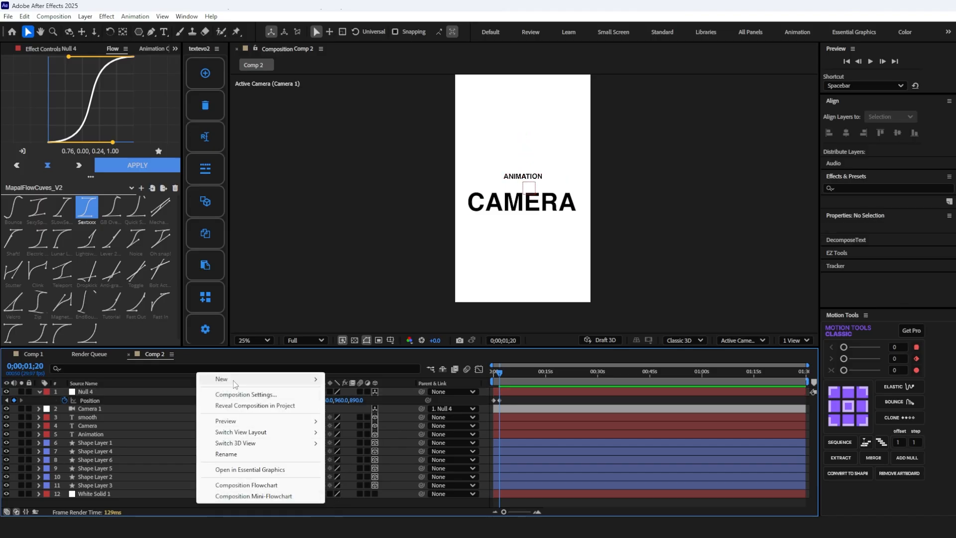
pyautogui.moveTo(221, 379)
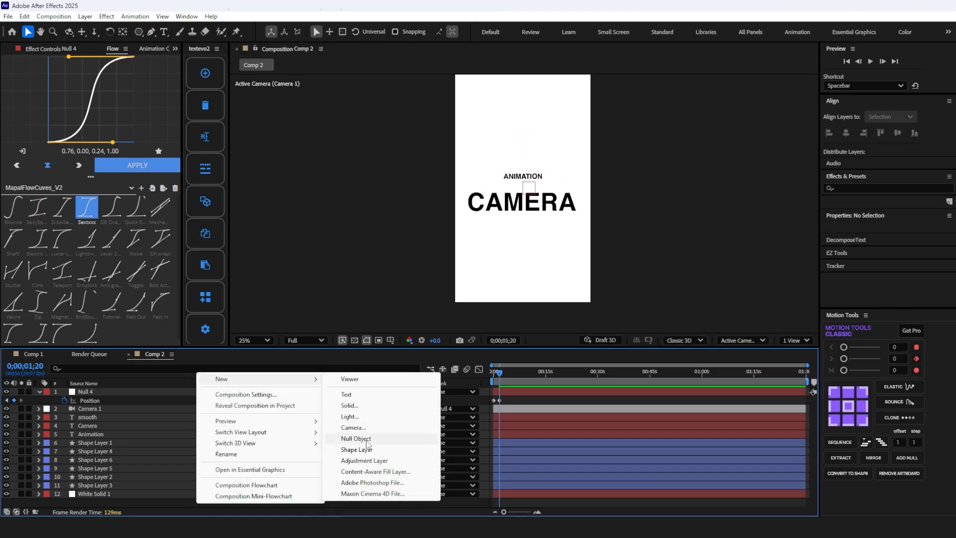
# Step: Create Null 5 as parent of Null 4 and keyframe its Position to push the view onto ANIMATION
pyautogui.click(357, 438)
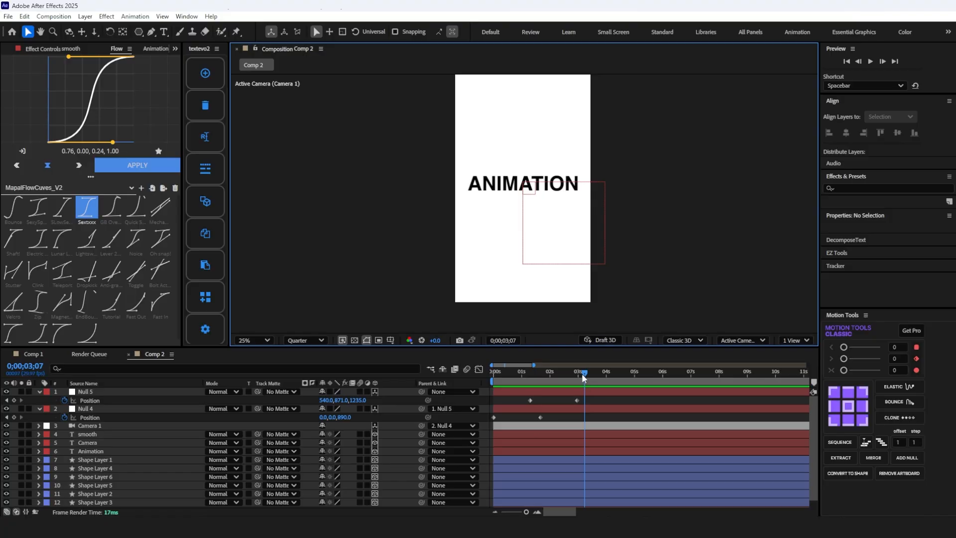
pyautogui.click(795, 340)
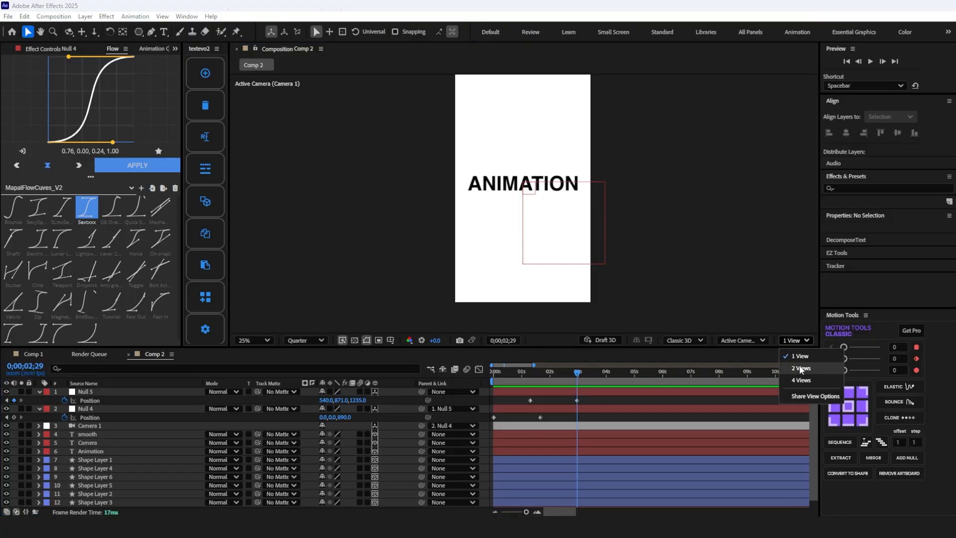
# Step: In the Top view, drag Shape Layer 1 and Shape Layer 5 back in Z so those spheres sit deeper behind the title
pyautogui.click(799, 369)
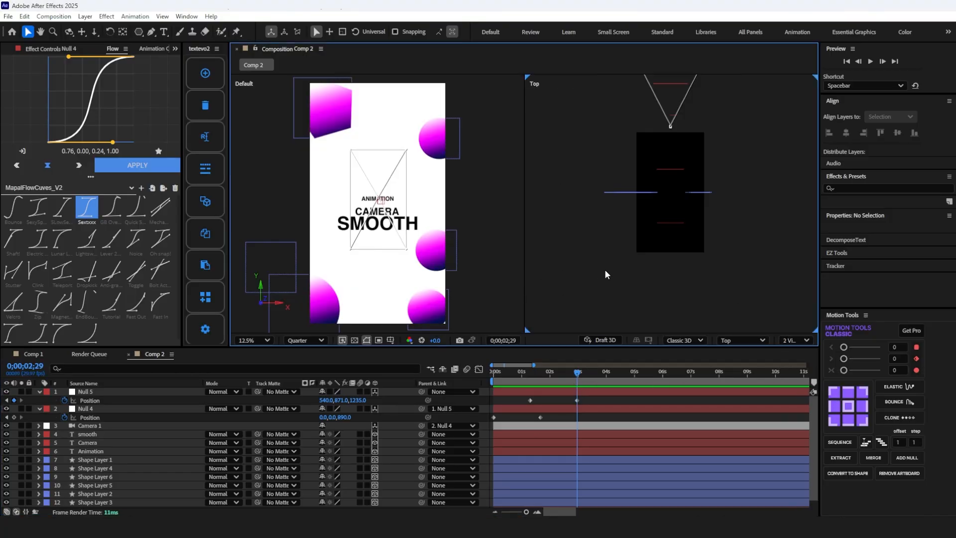
pyautogui.click(94, 451)
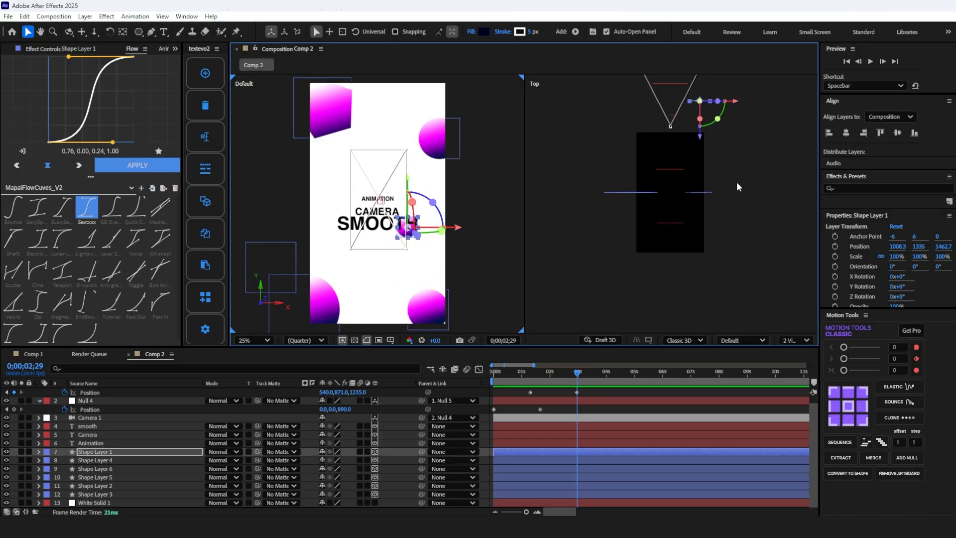
pyautogui.moveTo(718, 102); pyautogui.dragTo(699, 134)
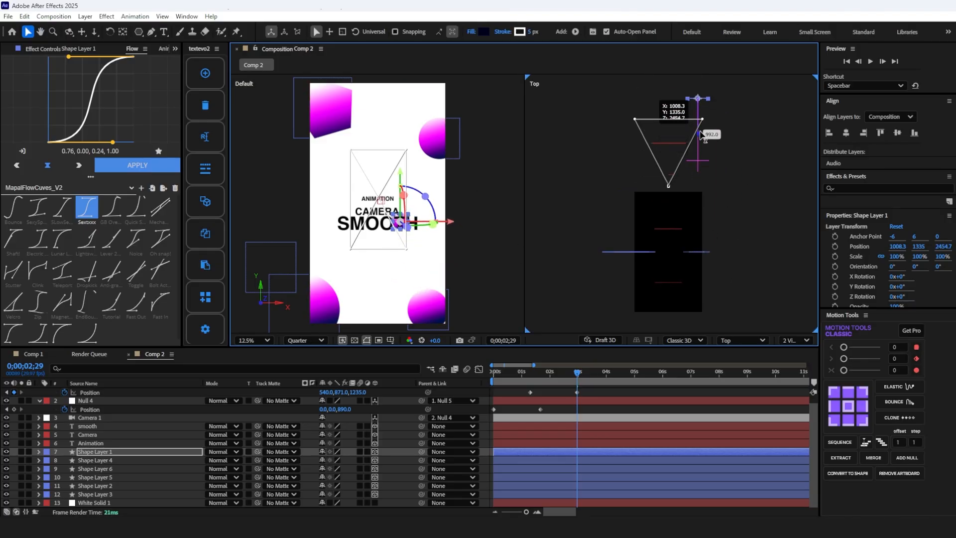
pyautogui.click(95, 460)
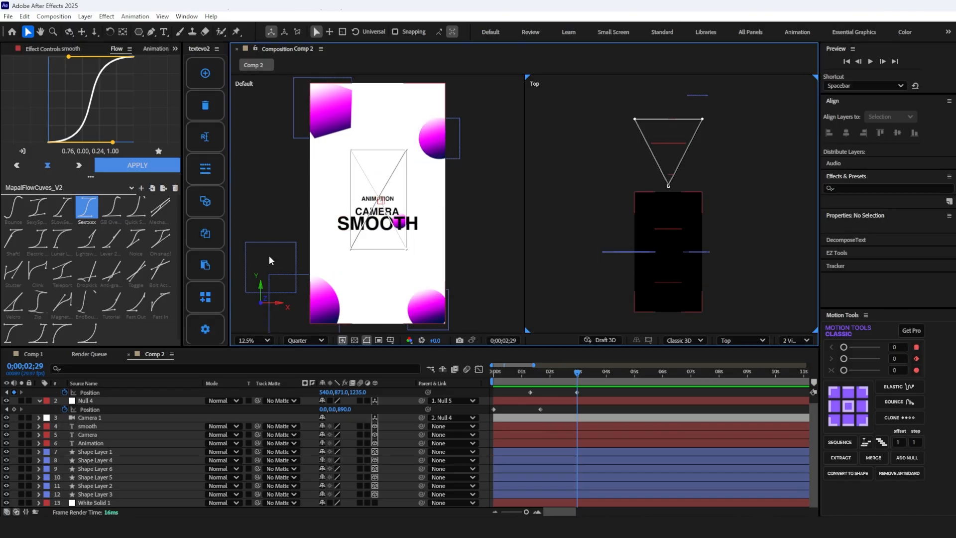
pyautogui.click(95, 477)
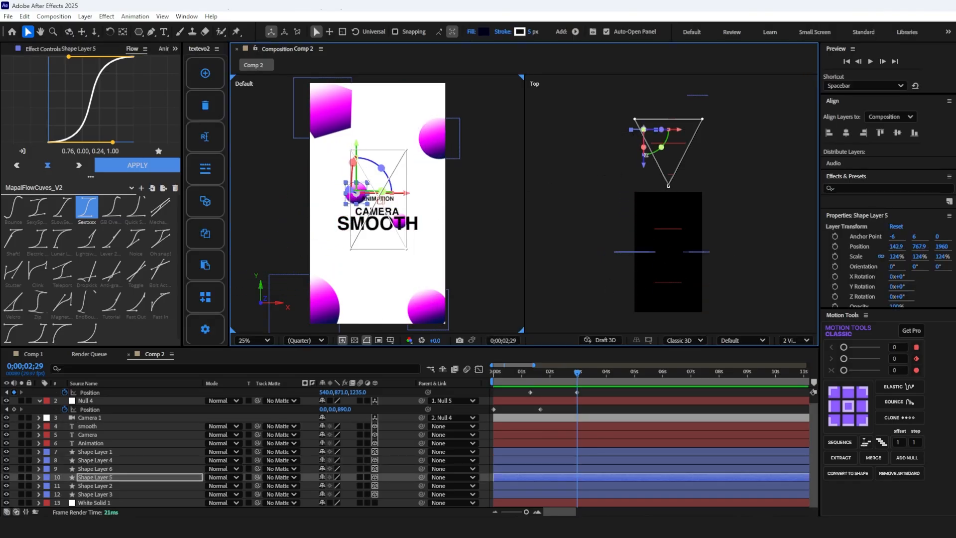
pyautogui.moveTo(660, 129); pyautogui.dragTo(617, 129)
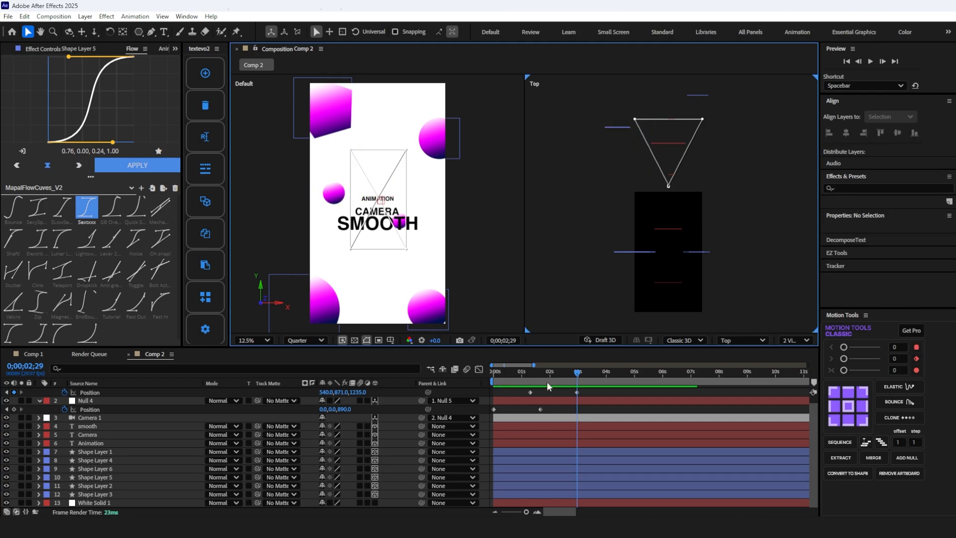
pyautogui.click(94, 451)
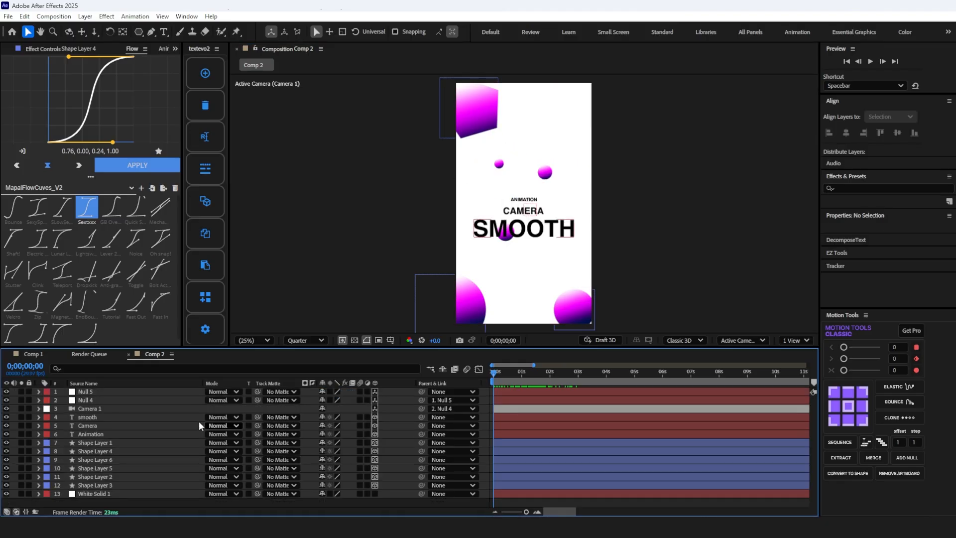
# Step: Expand Camera 1's properties and return to the viewer layout menu
pyautogui.click(38, 408)
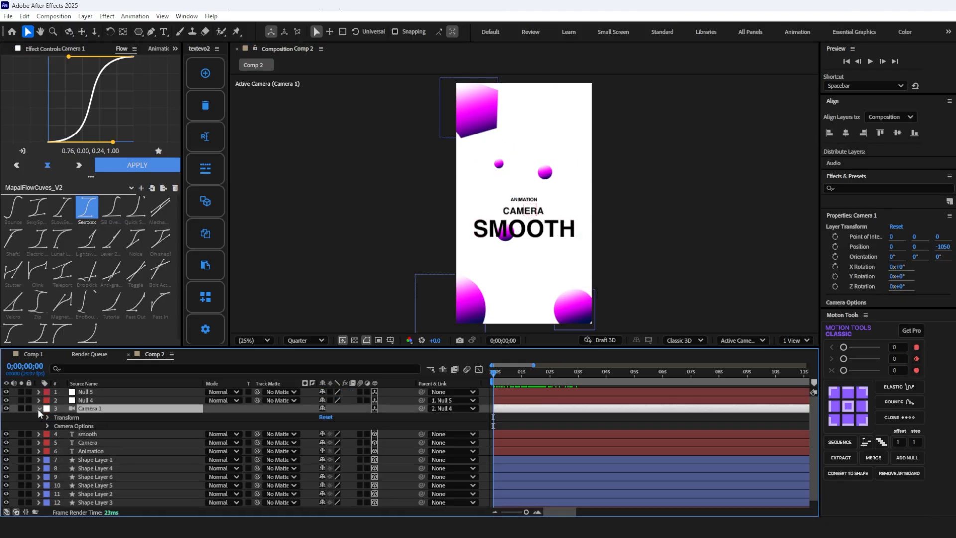
pyautogui.click(795, 340)
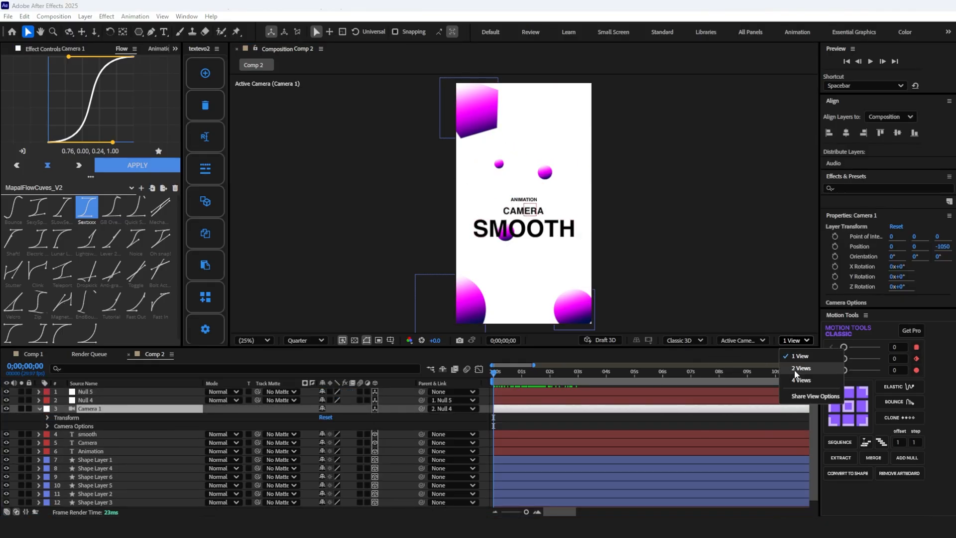
# Step: With 2 Views shown, turn on Depth of Field in Camera 1's Camera Options so the nearby spheres blur
pyautogui.click(801, 368)
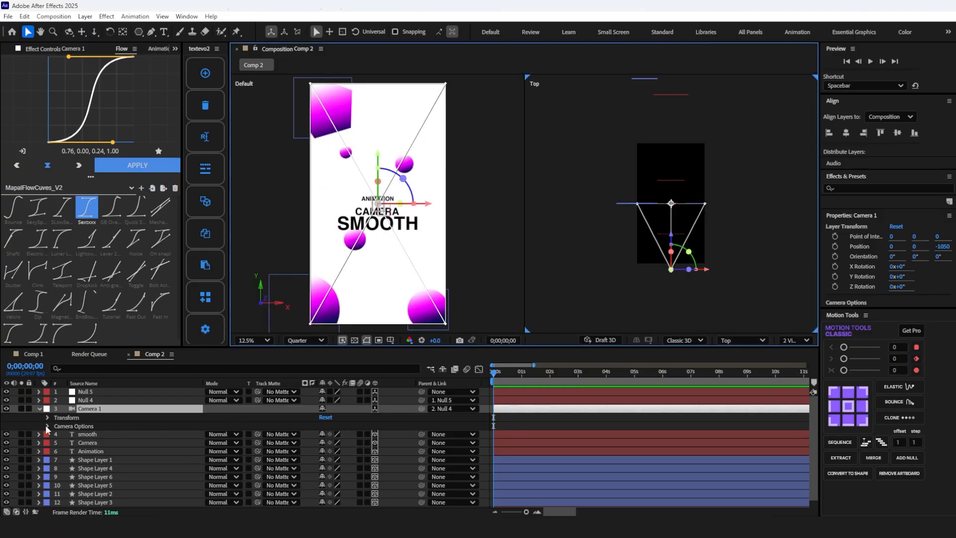
pyautogui.click(47, 427)
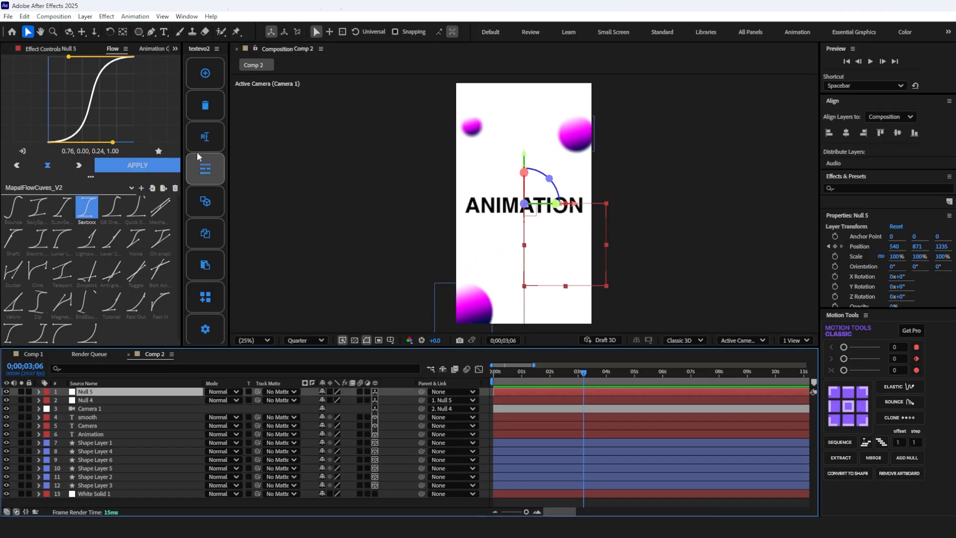
# Step: Create Null 6 as parent of Null 5 and scrub from about one second to check the camera push
pyautogui.click(84, 17)
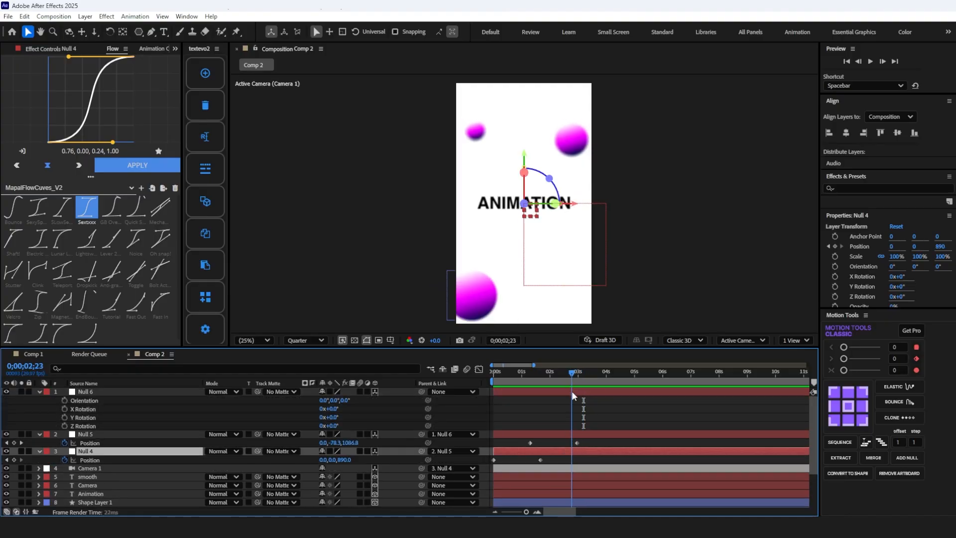
pyautogui.click(528, 371)
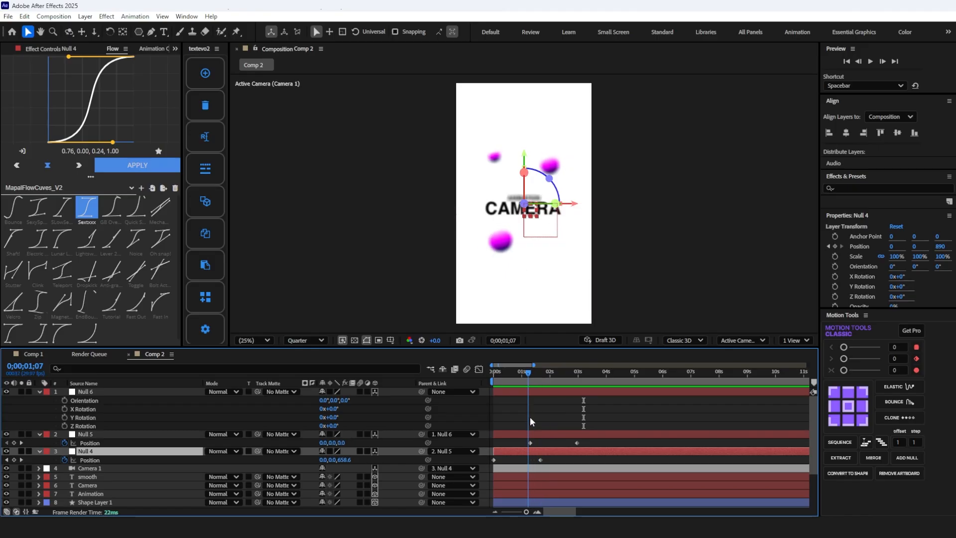
pyautogui.moveTo(526, 371); pyautogui.dragTo(535, 372)
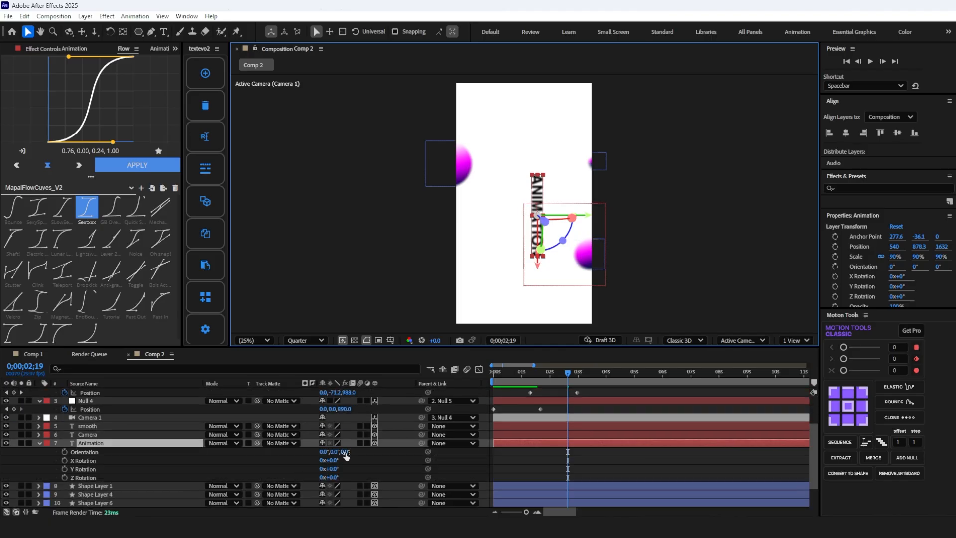
# Step: Set the Animation text layer's Z Orientation to 270° so it reads upright after the spin
pyautogui.click(567, 371)
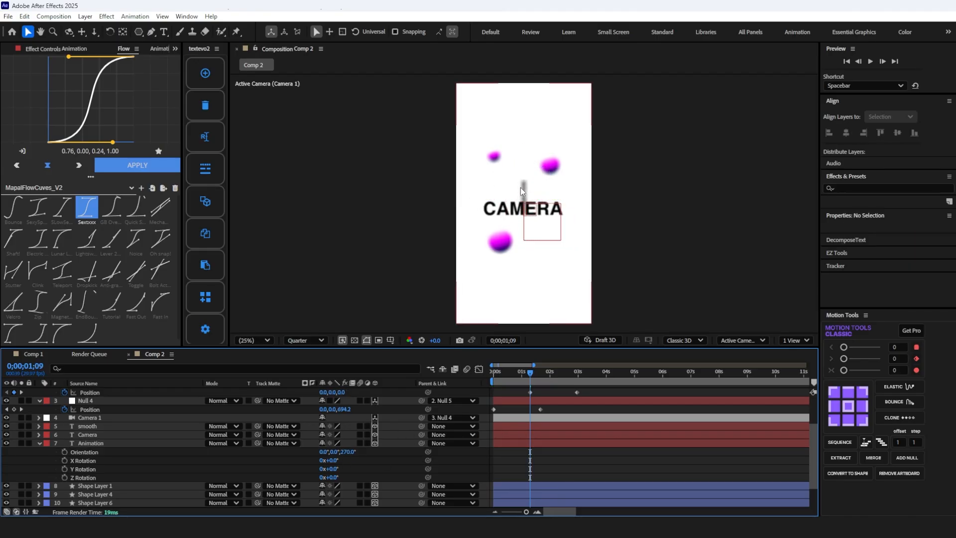
pyautogui.click(91, 442)
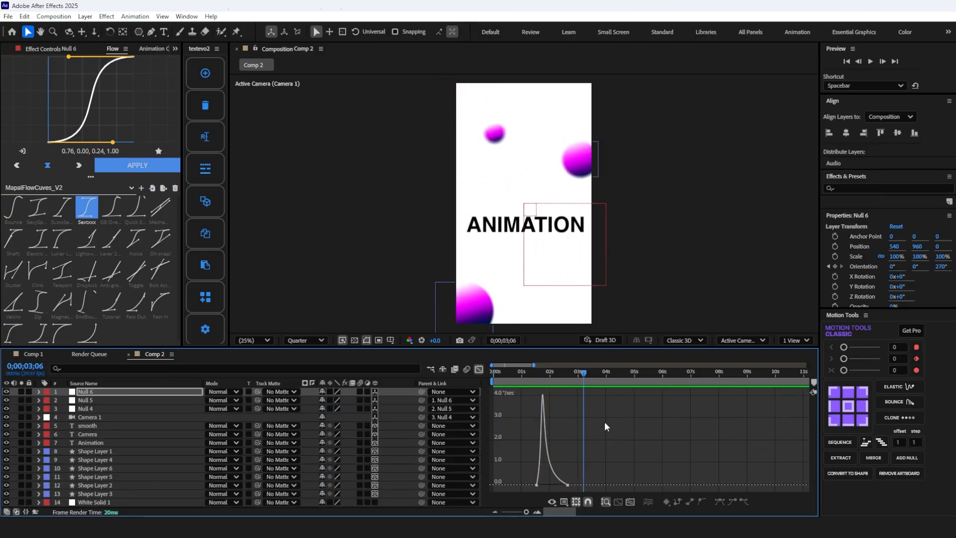
# Step: Keyframe Null 6's Orientation from 0° to 270° with Easy Ease and a sharply peaked speed curve
pyautogui.click(86, 433)
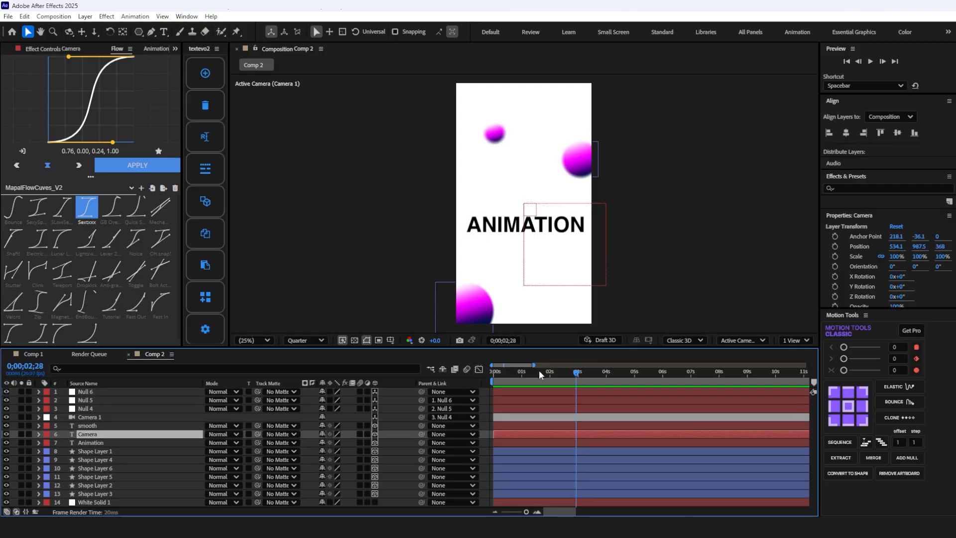